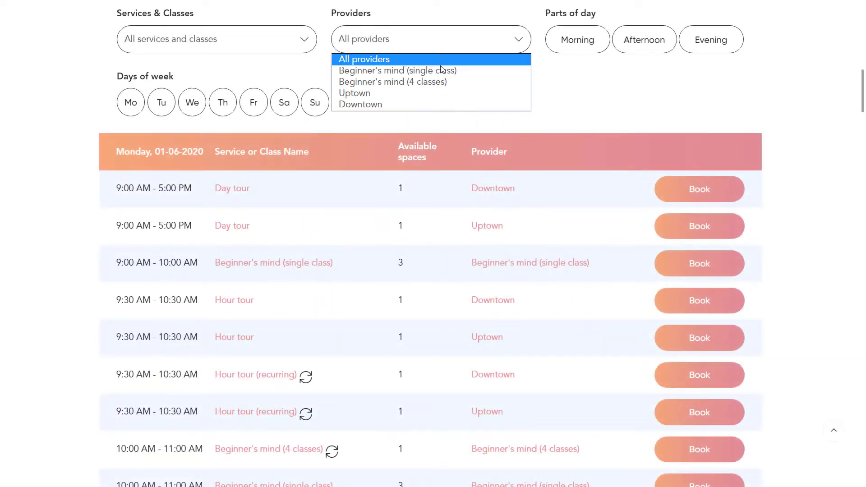
Step: Filter the booking list to Beginner's mind (single class) and afternoon slots
{"action": "left_click", "coordinate": [396, 71]}
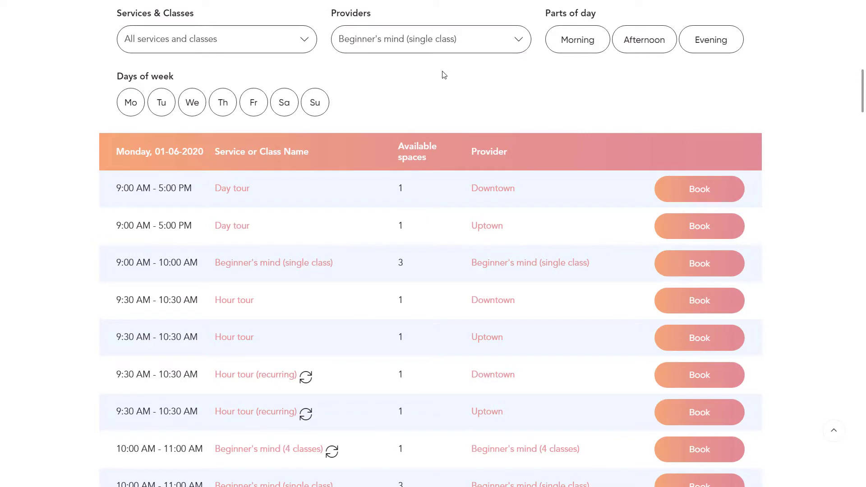
{"action": "left_click", "coordinate": [643, 39]}
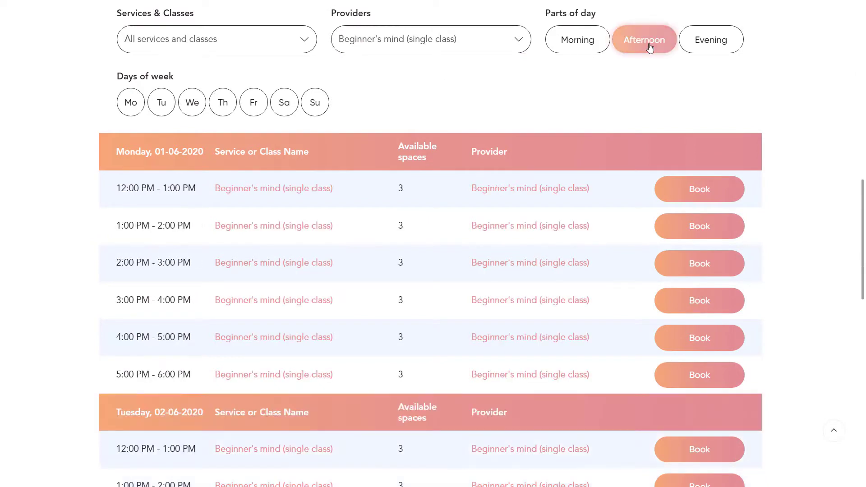
{"action": "mouse_move", "coordinate": [605, 67]}
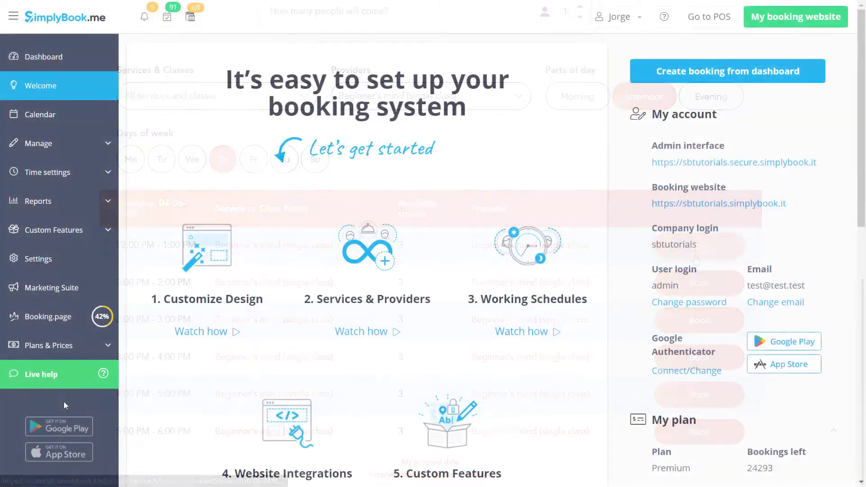
Step: Open Settings > Design > Calendar layout and show the desktop preview of the list layout
{"action": "left_click", "coordinate": [39, 259]}
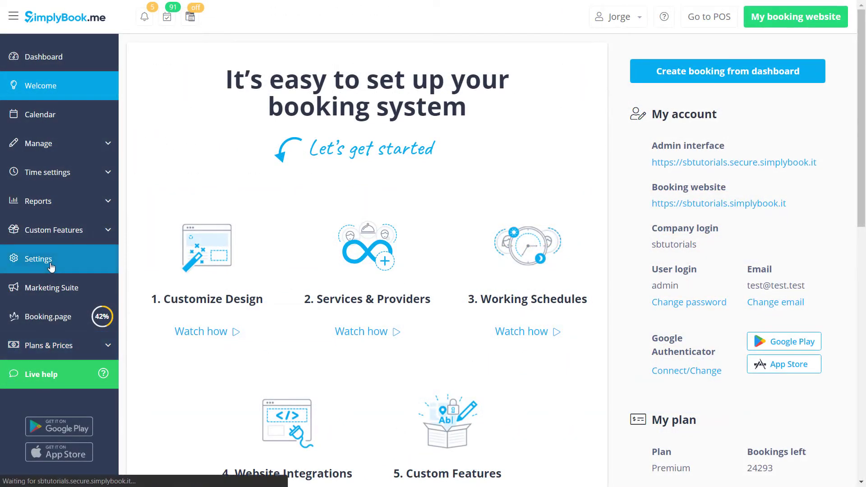
{"action": "left_click", "coordinate": [38, 259]}
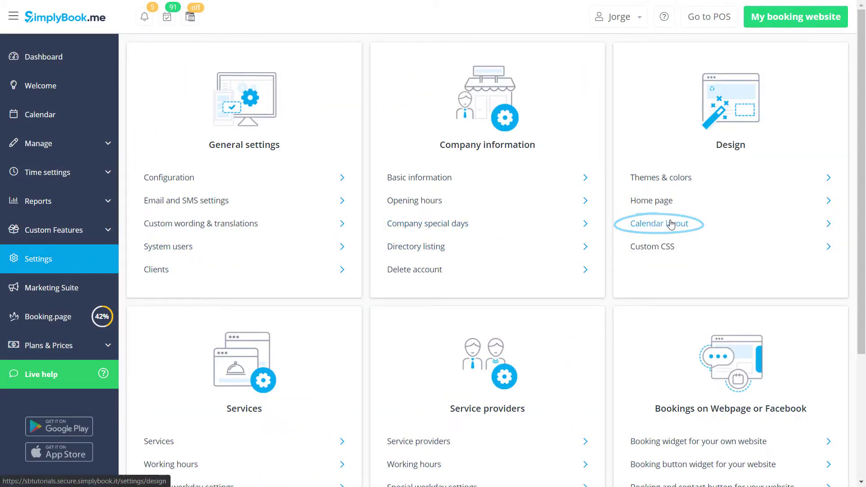
{"action": "left_click", "coordinate": [657, 223]}
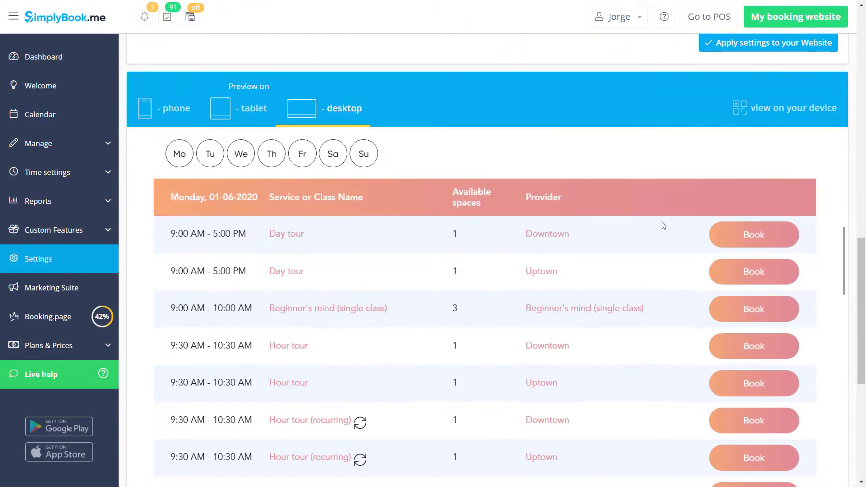
Step: Scroll through the calendar layouts toward the flexible provider layout
{"action": "scroll", "scroll_direction": "down", "scroll_amount": 3}
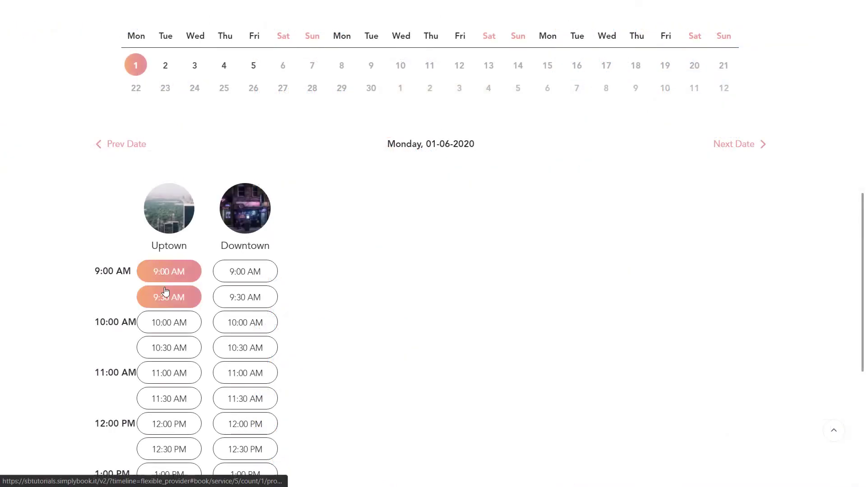
{"action": "left_click", "coordinate": [168, 322]}
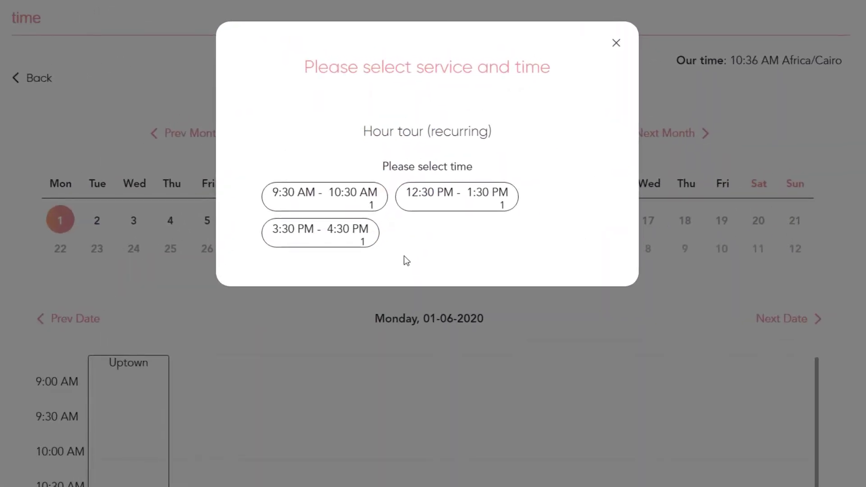
Step: Close the time-options popup and switch the preview to the list layout
{"action": "left_click", "coordinate": [324, 195]}
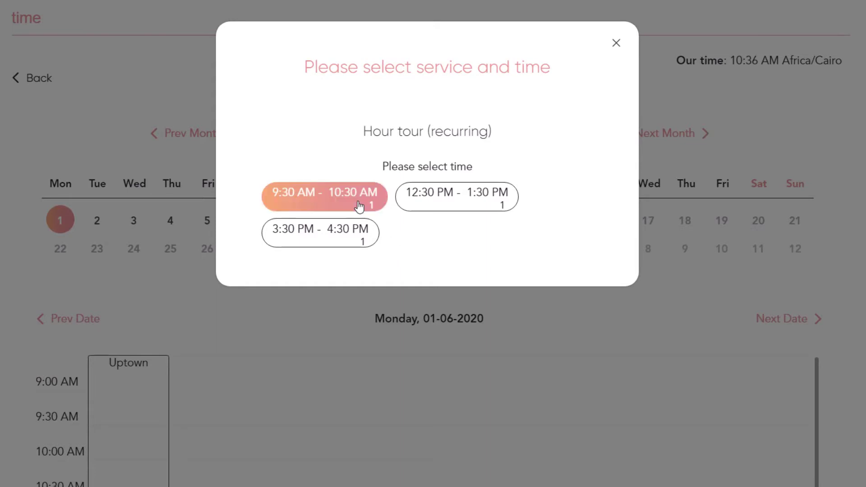
{"action": "left_click", "coordinate": [320, 232]}
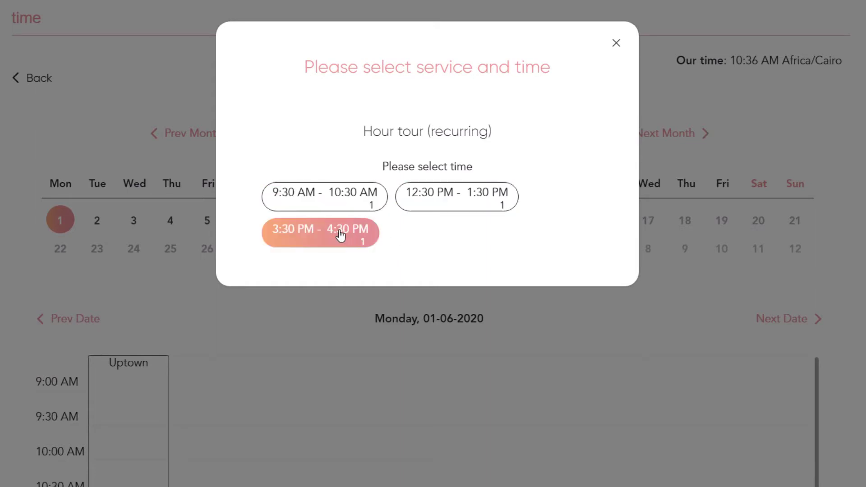
{"action": "left_click", "coordinate": [319, 229]}
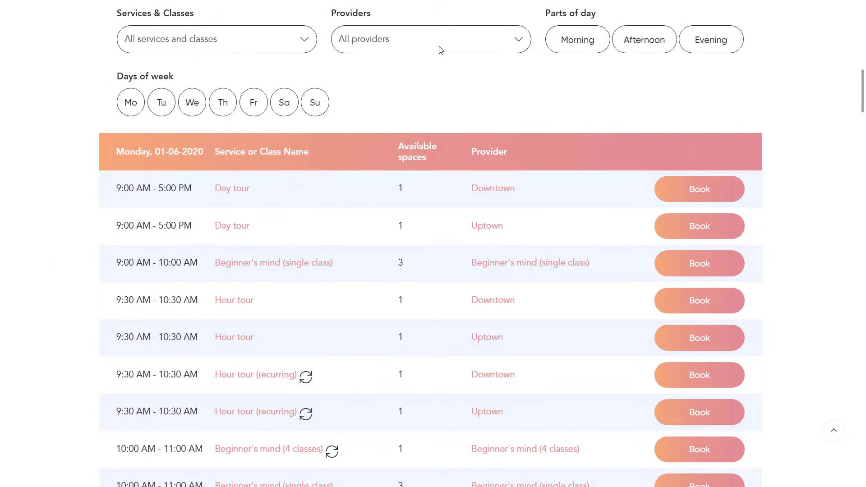
Step: Filter to Beginner's mind (single class), afternoon and Thursday, showing 04-06-2020 slots
{"action": "left_click", "coordinate": [430, 38]}
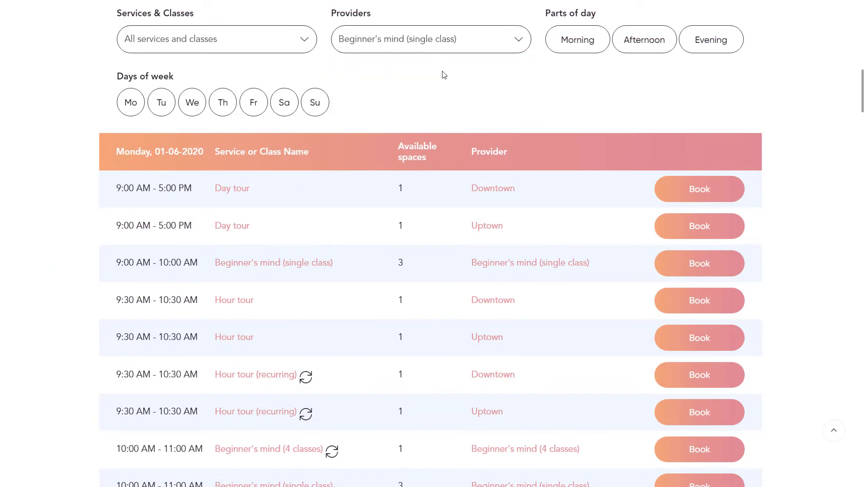
{"action": "left_click", "coordinate": [644, 39]}
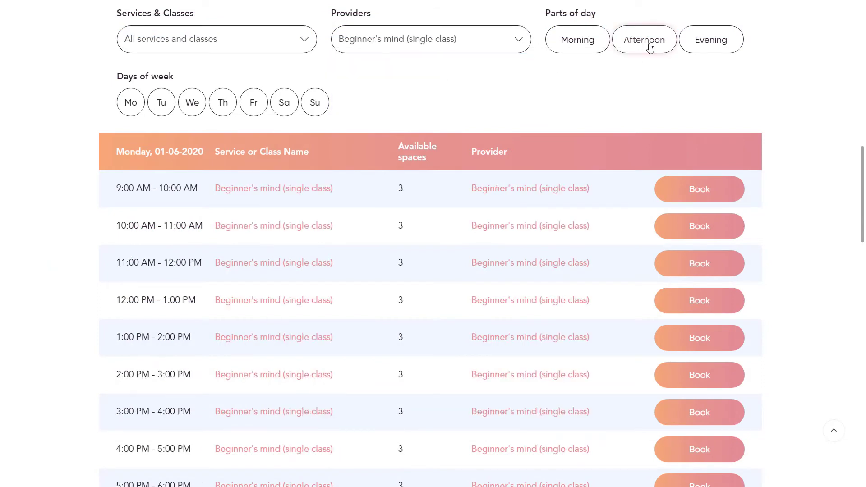
{"action": "left_click", "coordinate": [643, 39]}
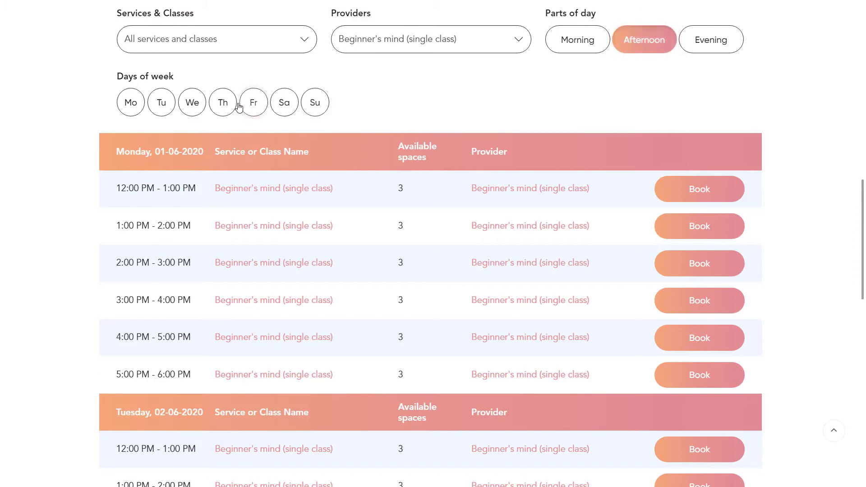
{"action": "left_click", "coordinate": [222, 103]}
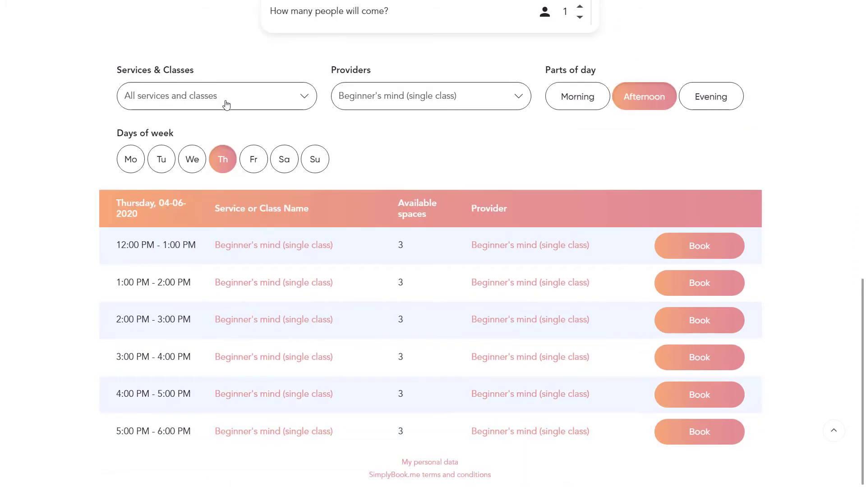